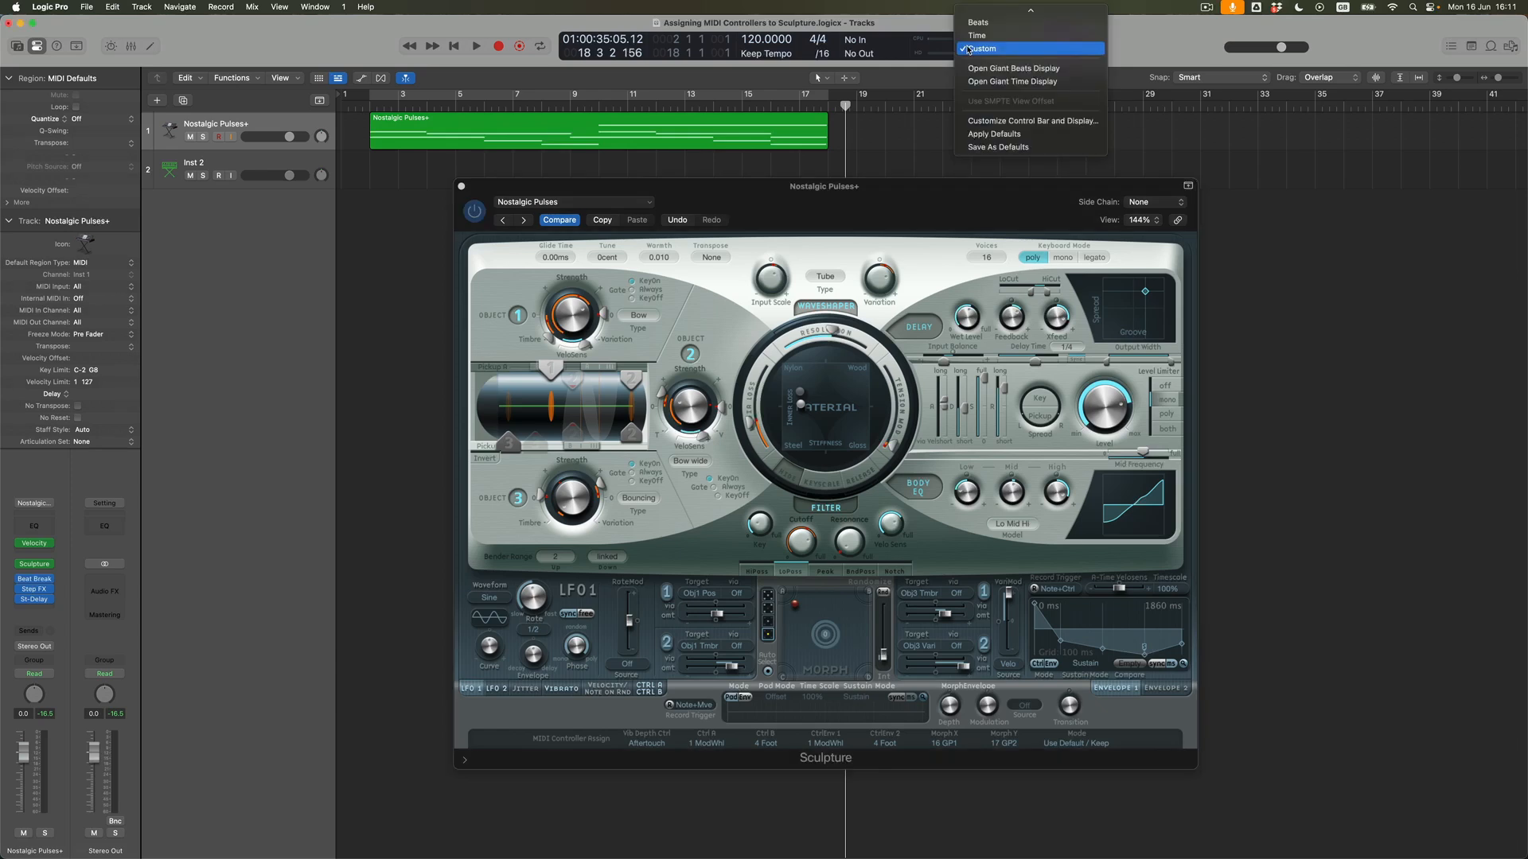
# Switch the LCD display to Beats, then back to the Custom view showing MIDI activity
pyautogui.click(981, 49)
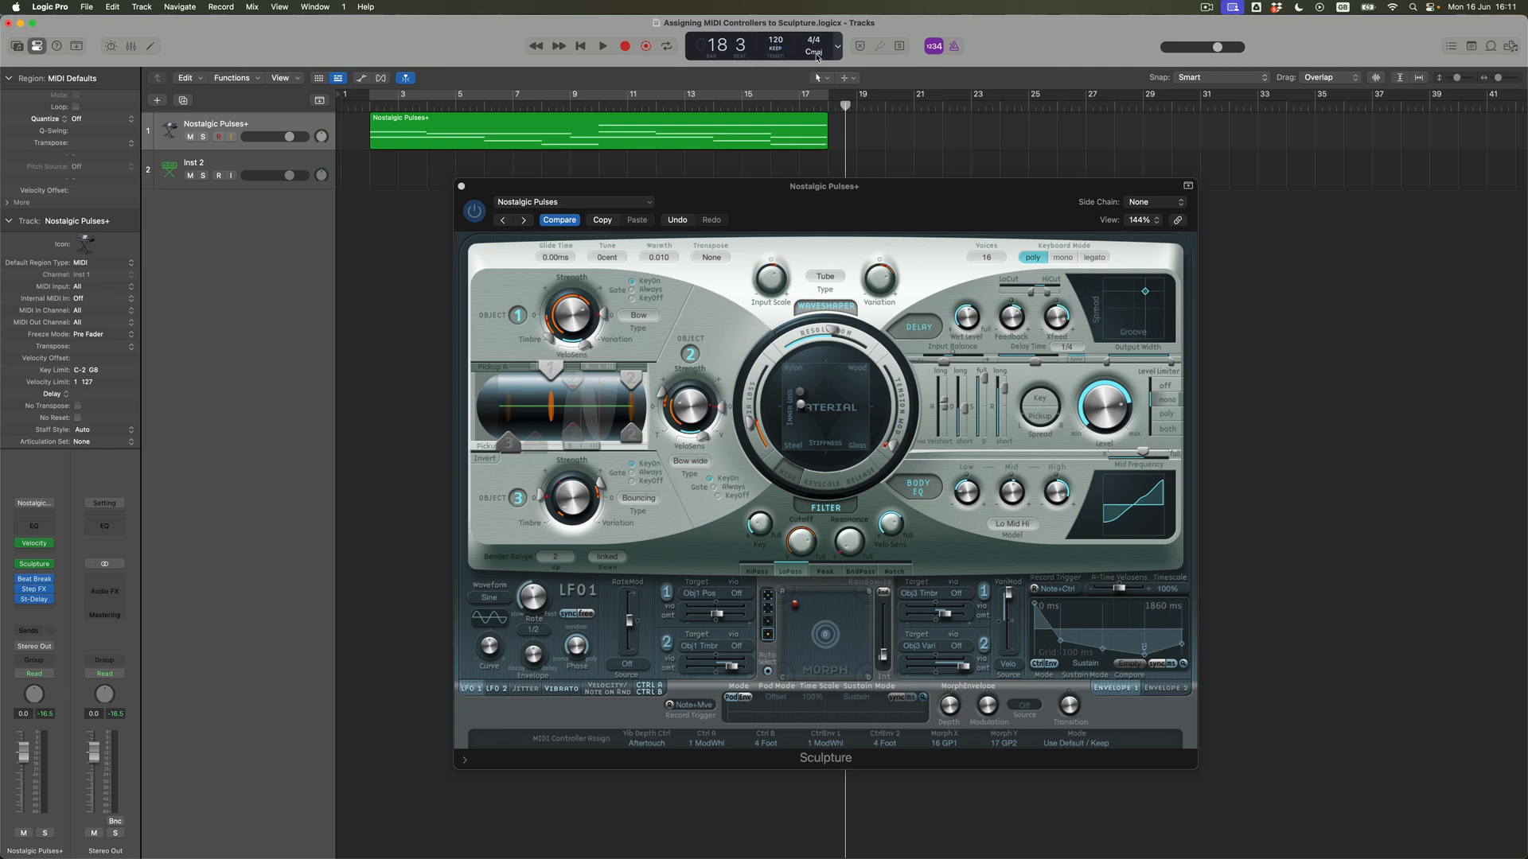
pyautogui.moveTo(815, 52)
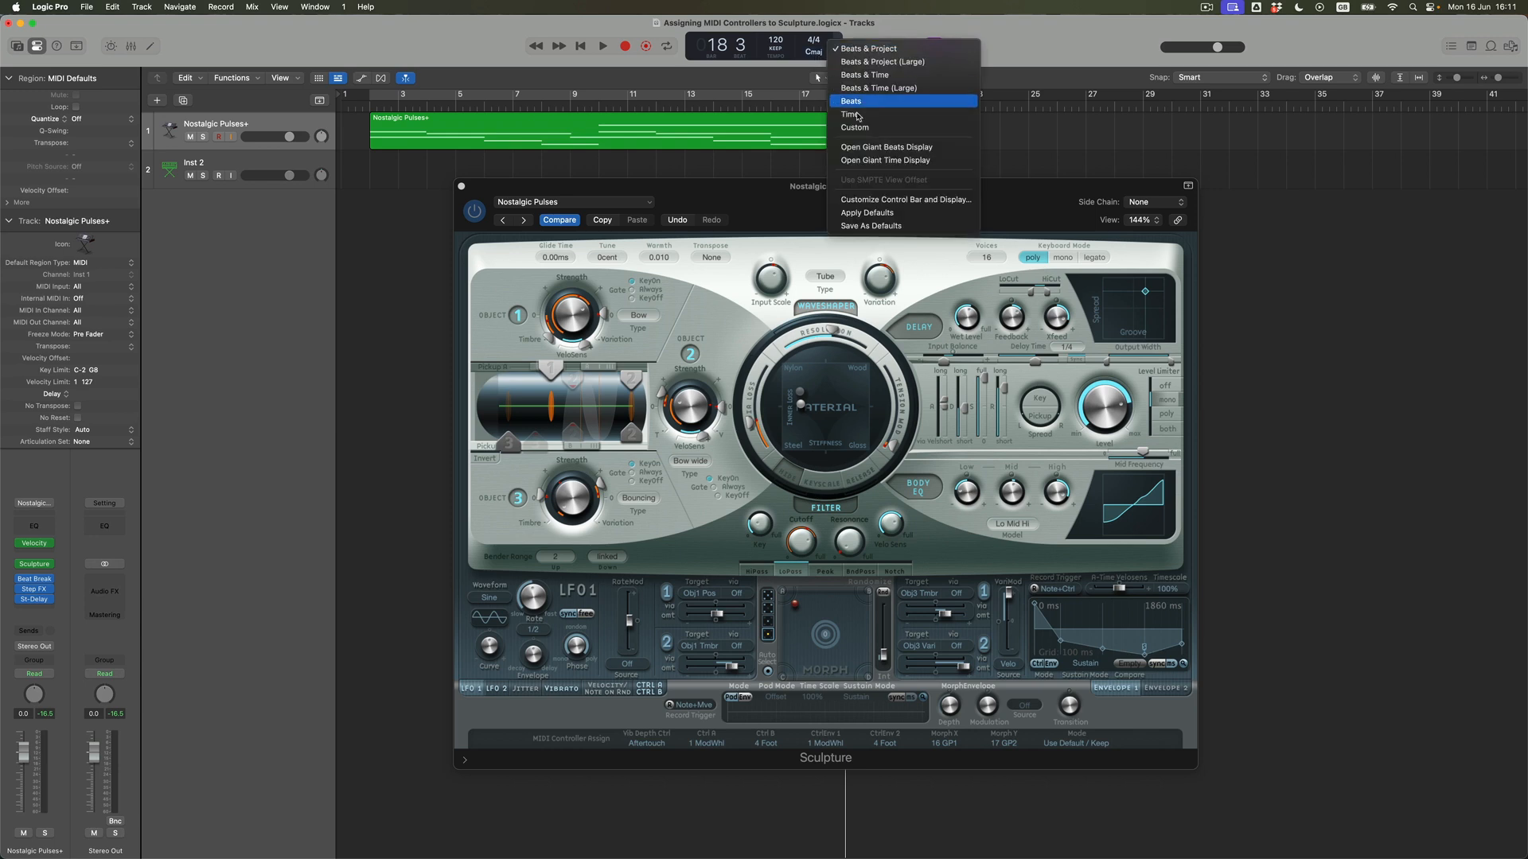
pyautogui.moveTo(858, 128)
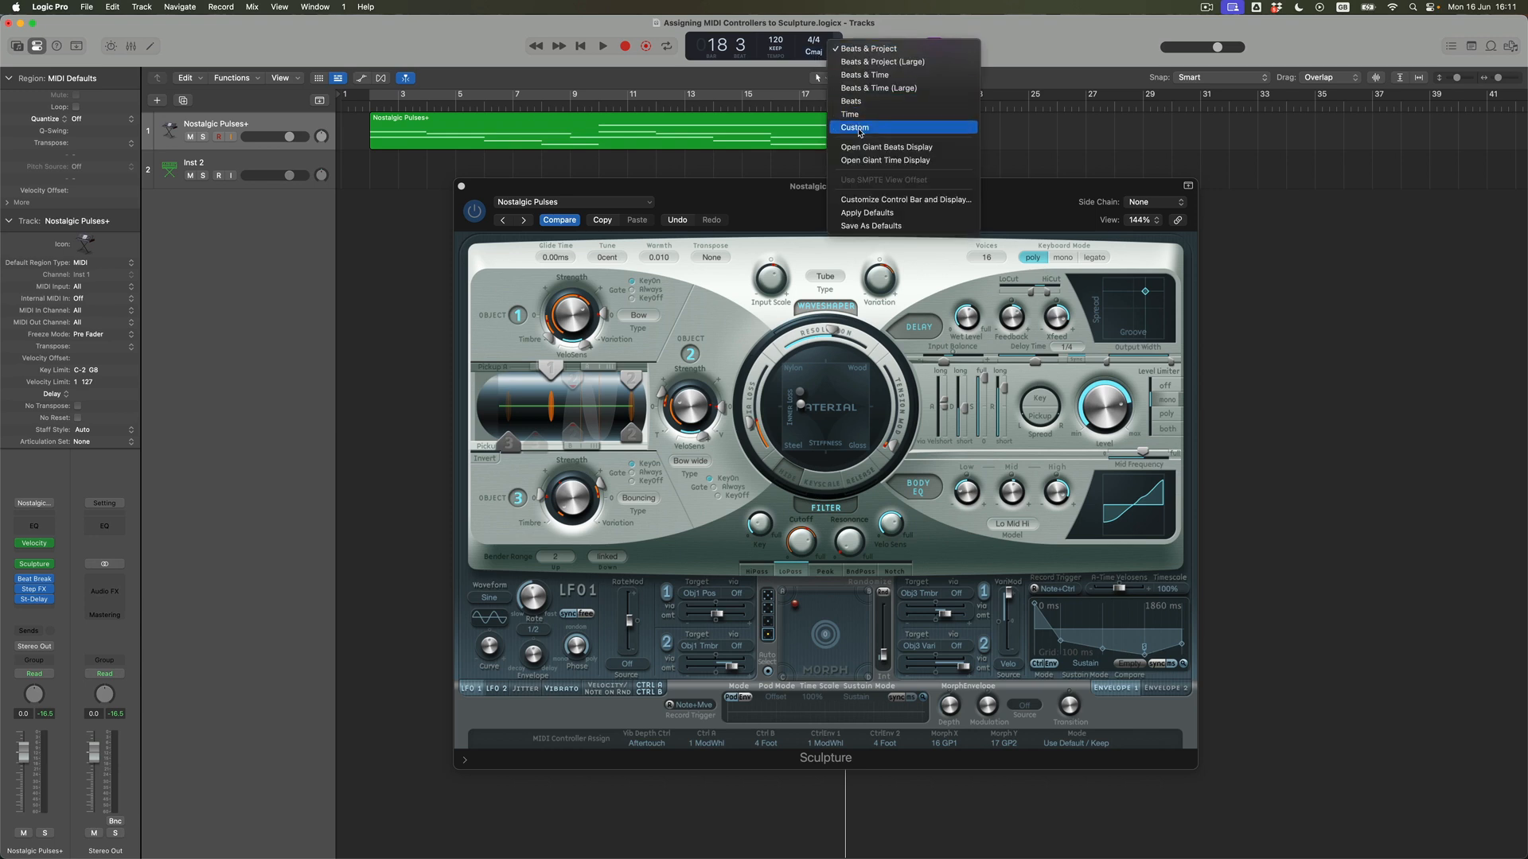
pyautogui.click(855, 128)
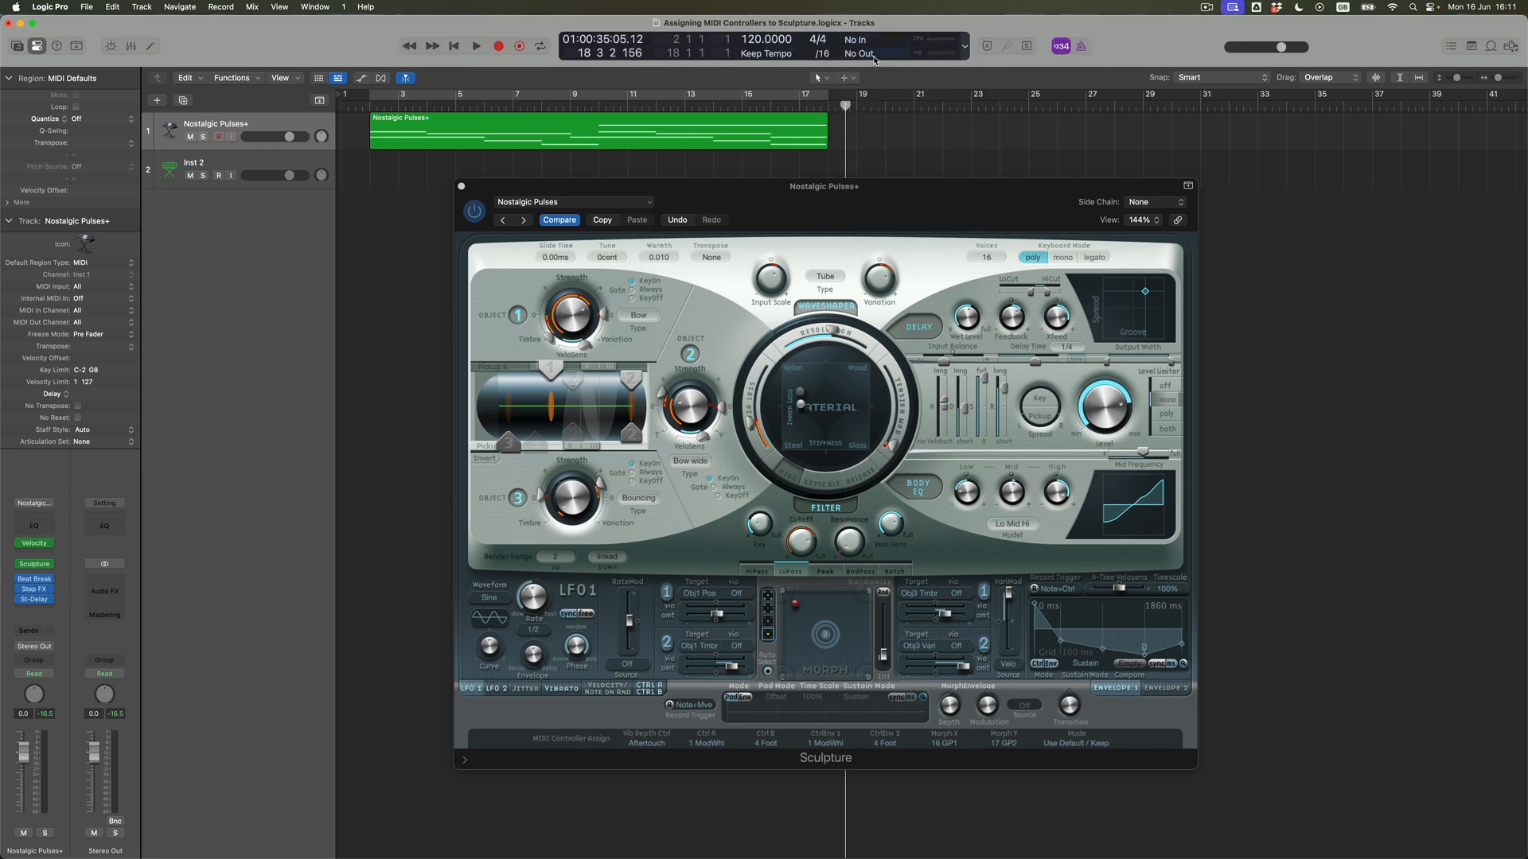
pyautogui.moveTo(860, 53)
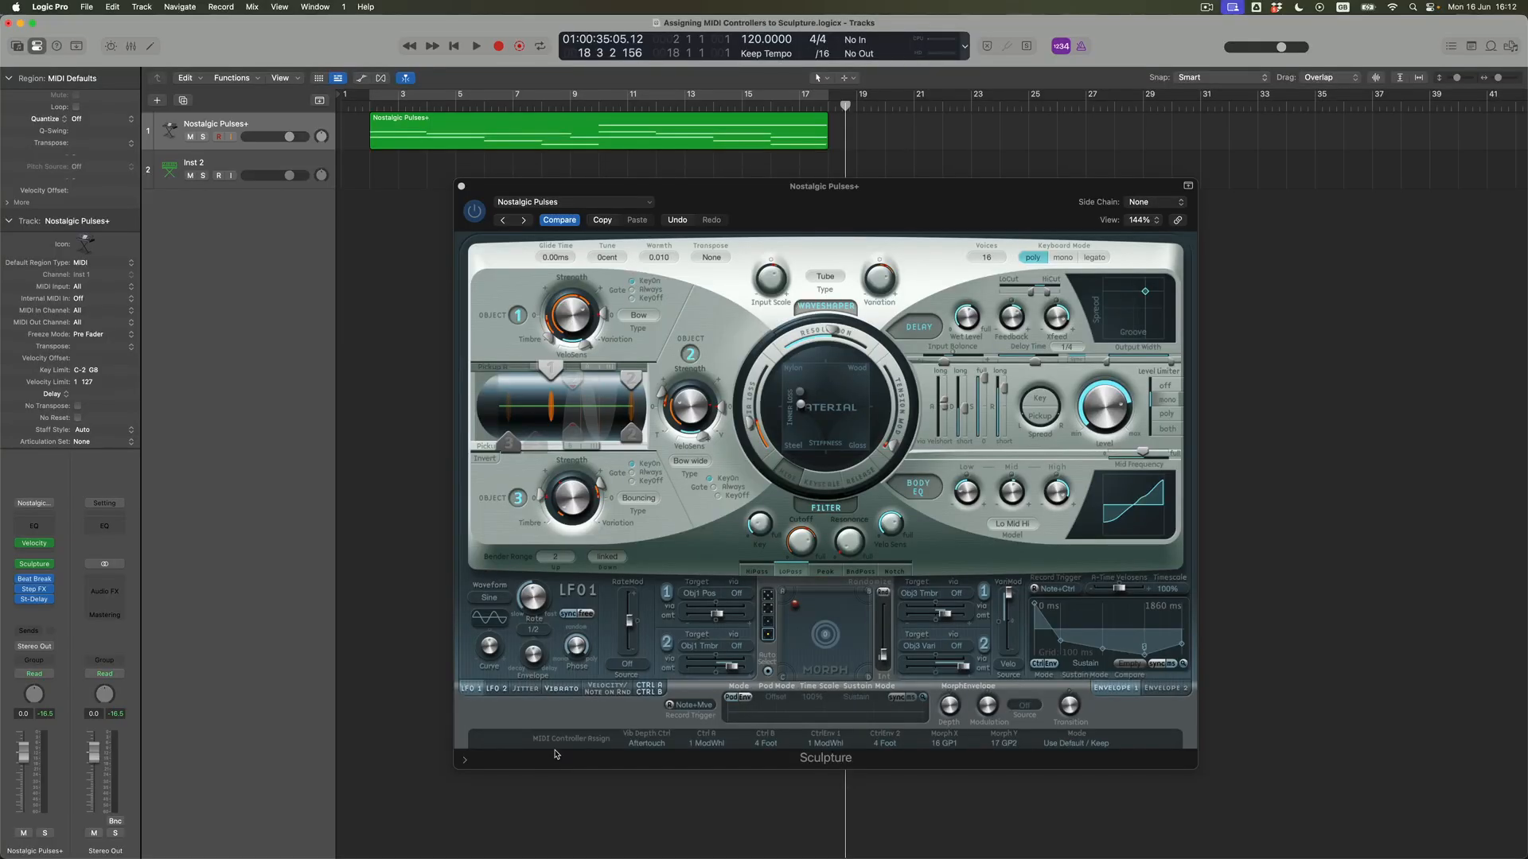
pyautogui.moveTo(611, 748)
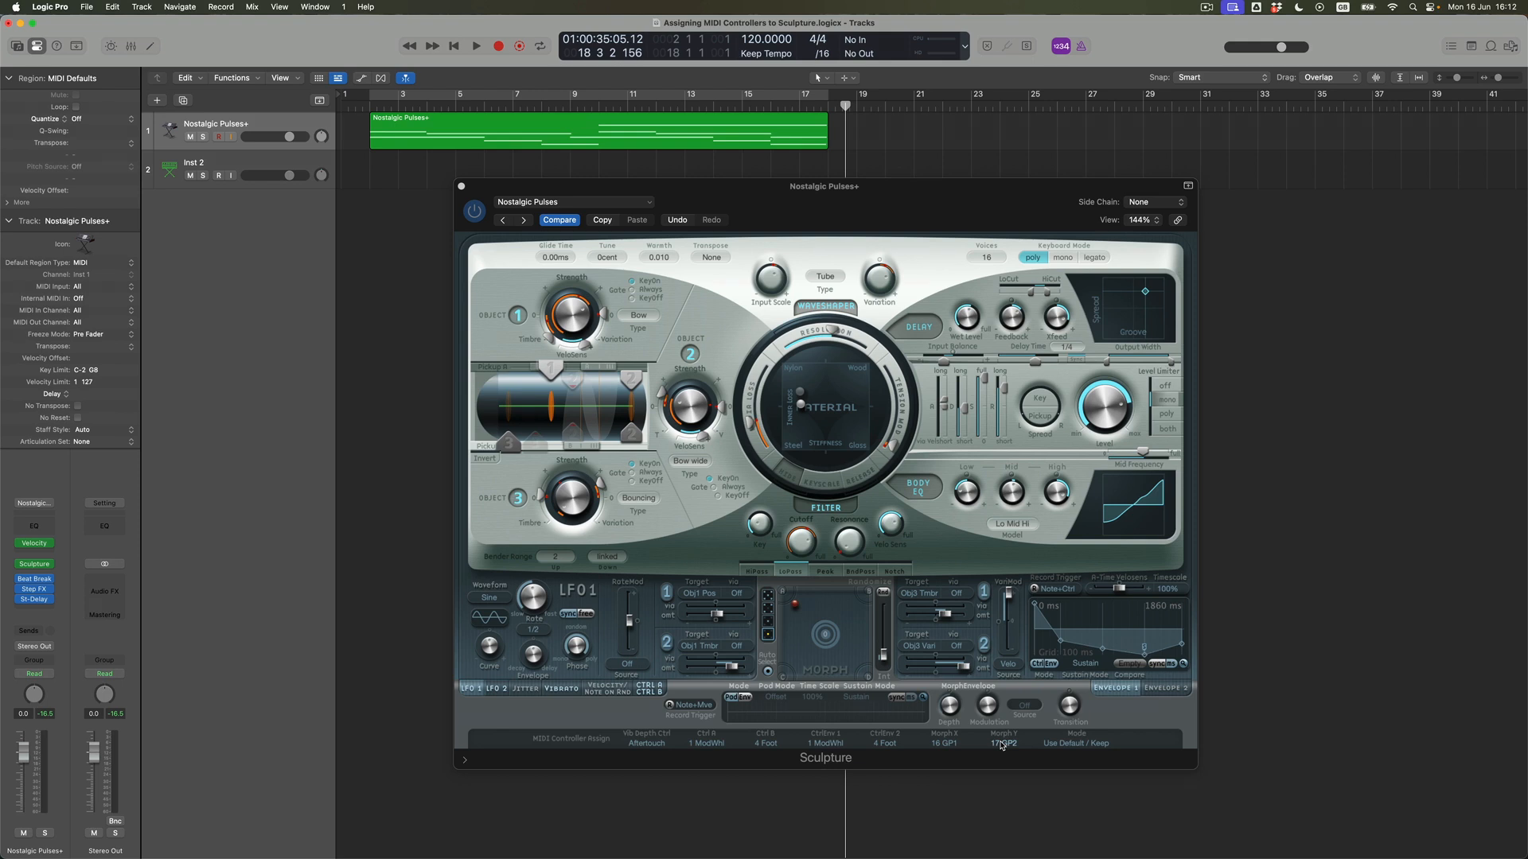
# Show the MIDI controller choices for Sculpture's Morph Y, currently 17 GP2
pyautogui.click(1004, 743)
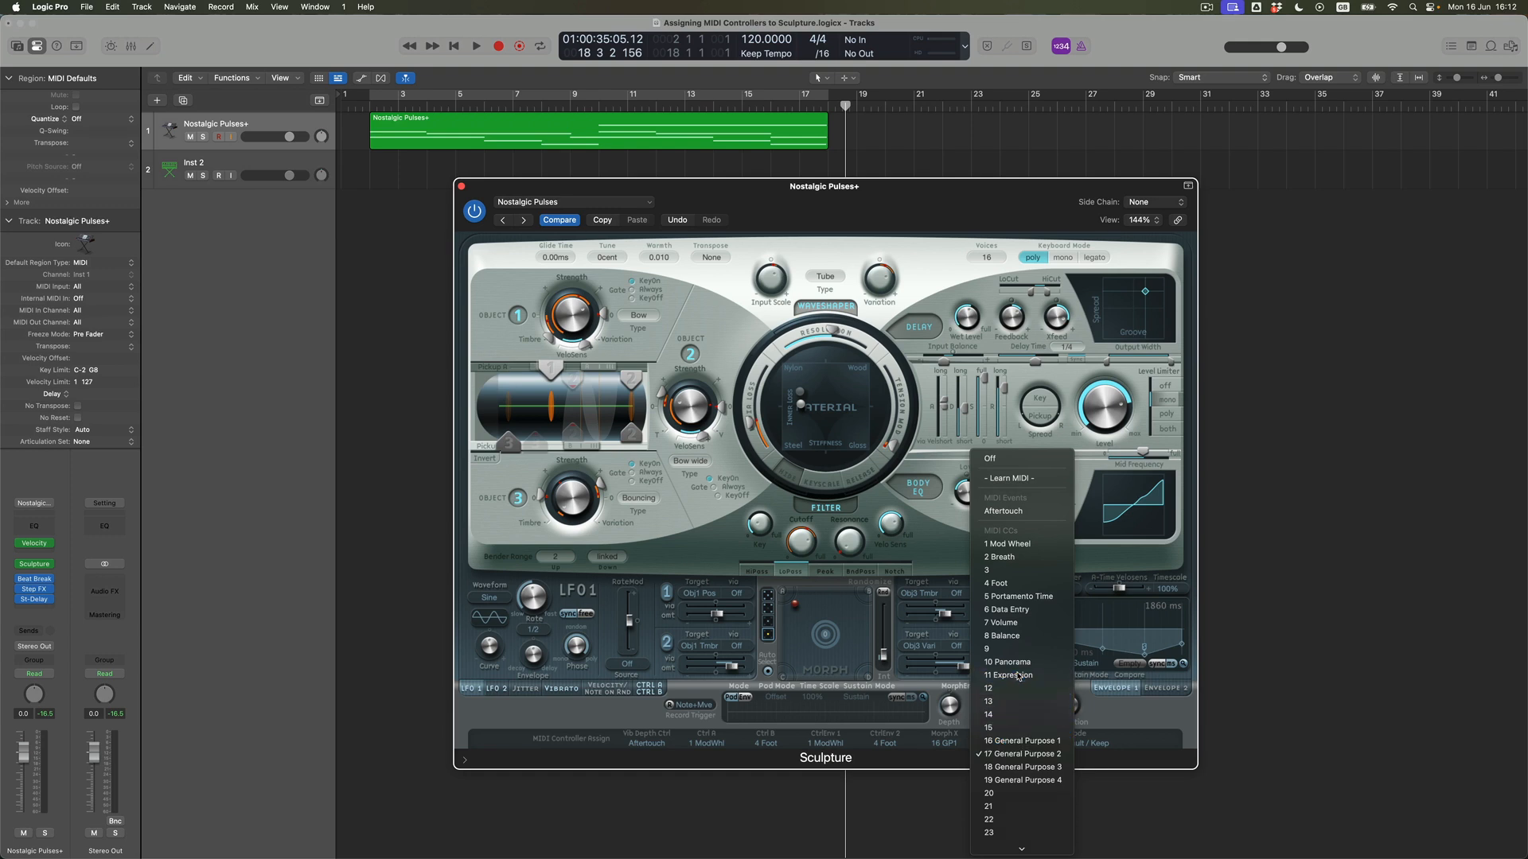